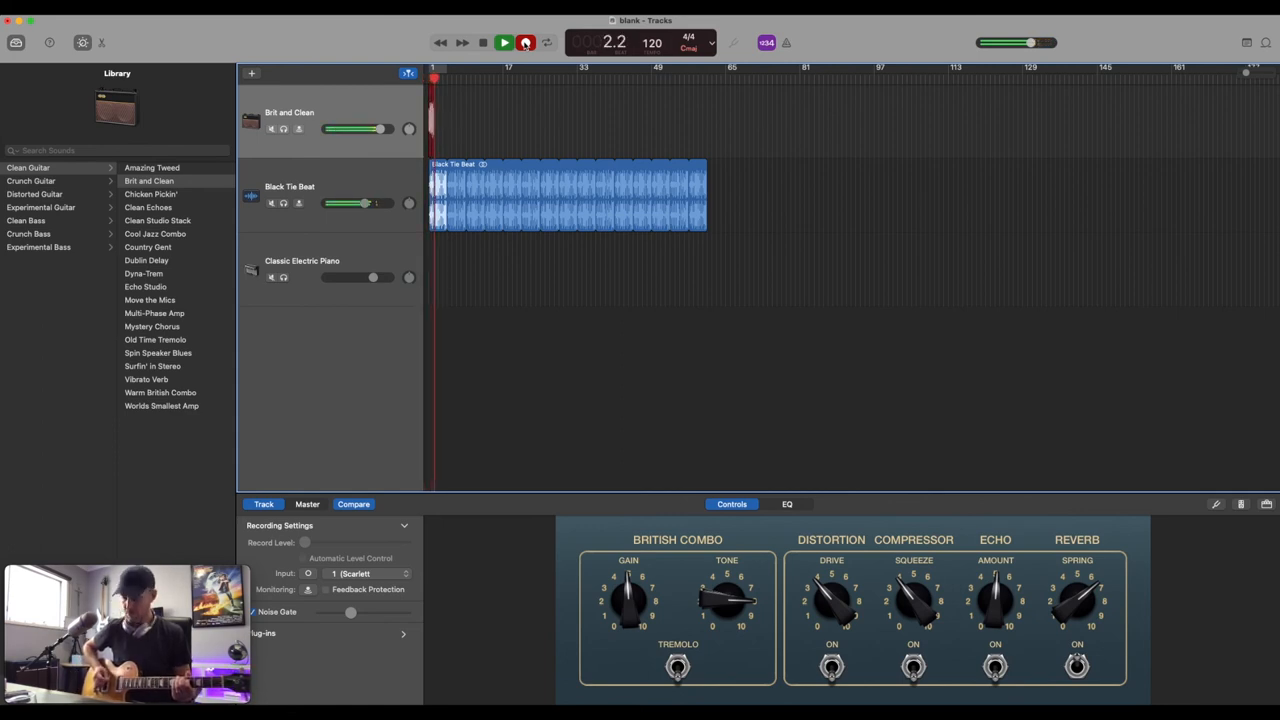
- Record a guitar take and give it the Crunch Guitar Big Brute Blues tone
{"action": "left_click", "coordinate": [504, 42]}
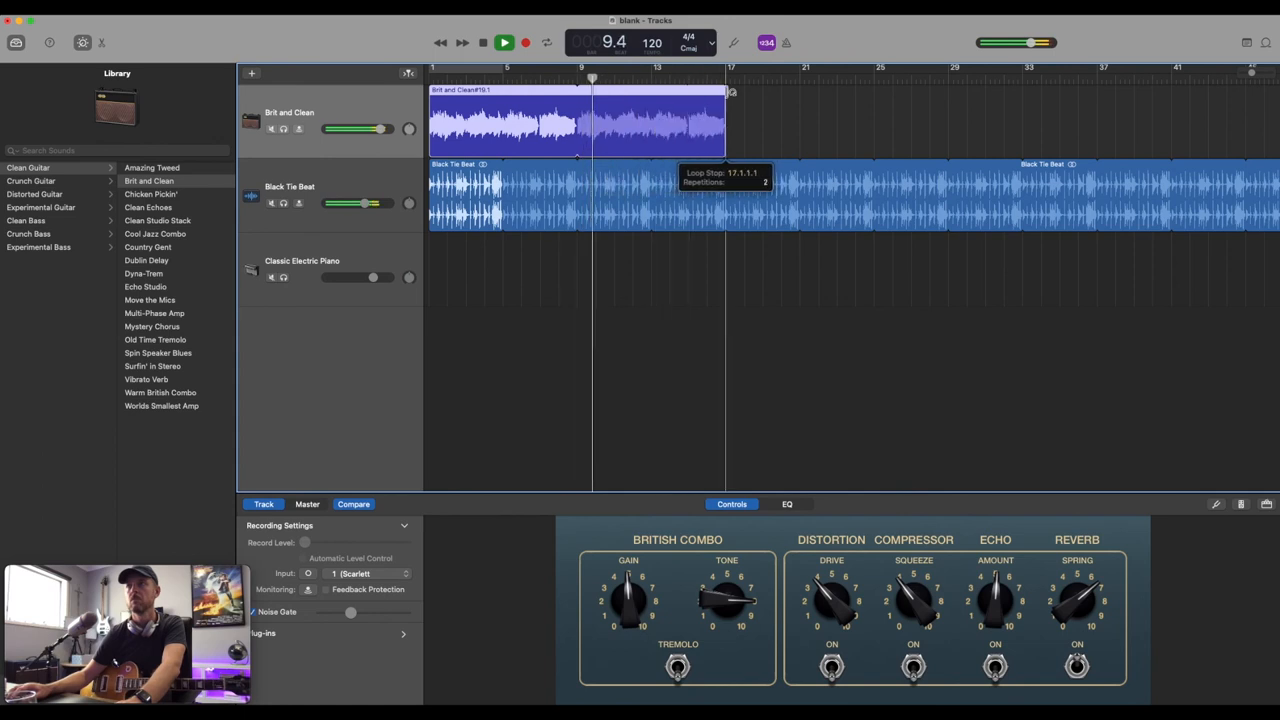
{"action": "left_click", "coordinate": [504, 42]}
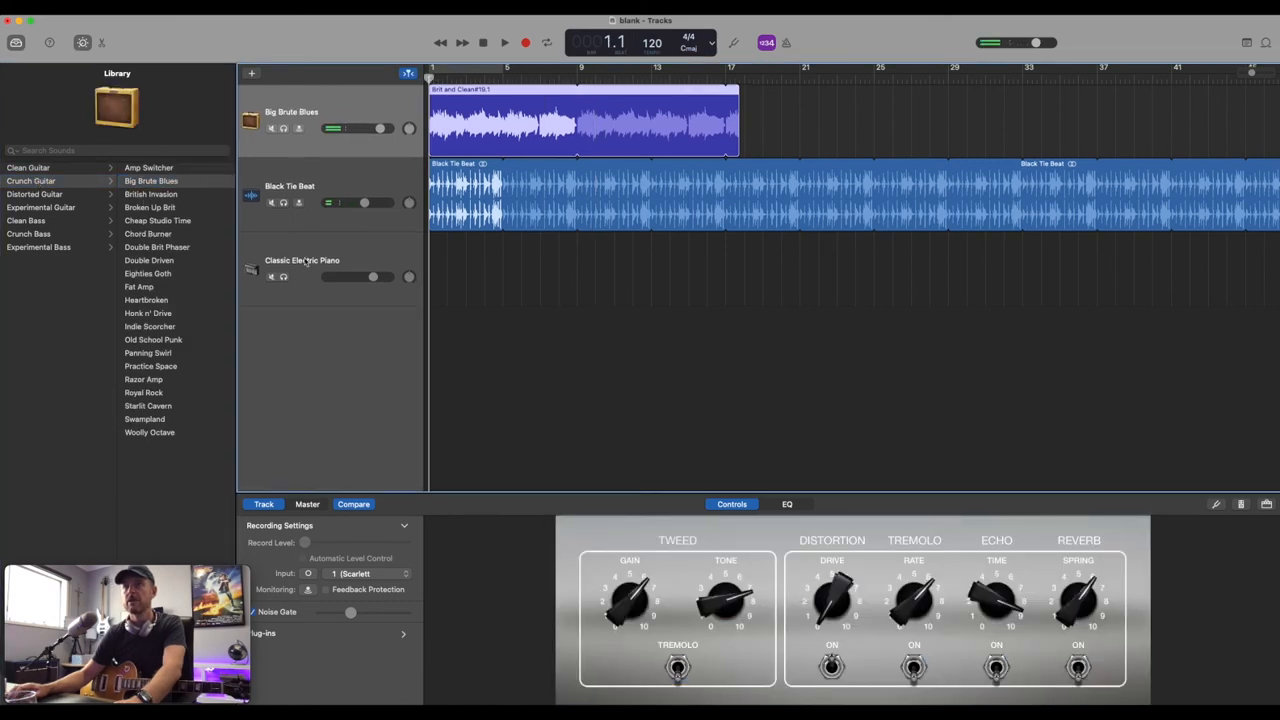
- Record a second guitar region on the new Clean Studio Stack track
{"action": "left_click", "coordinate": [504, 42]}
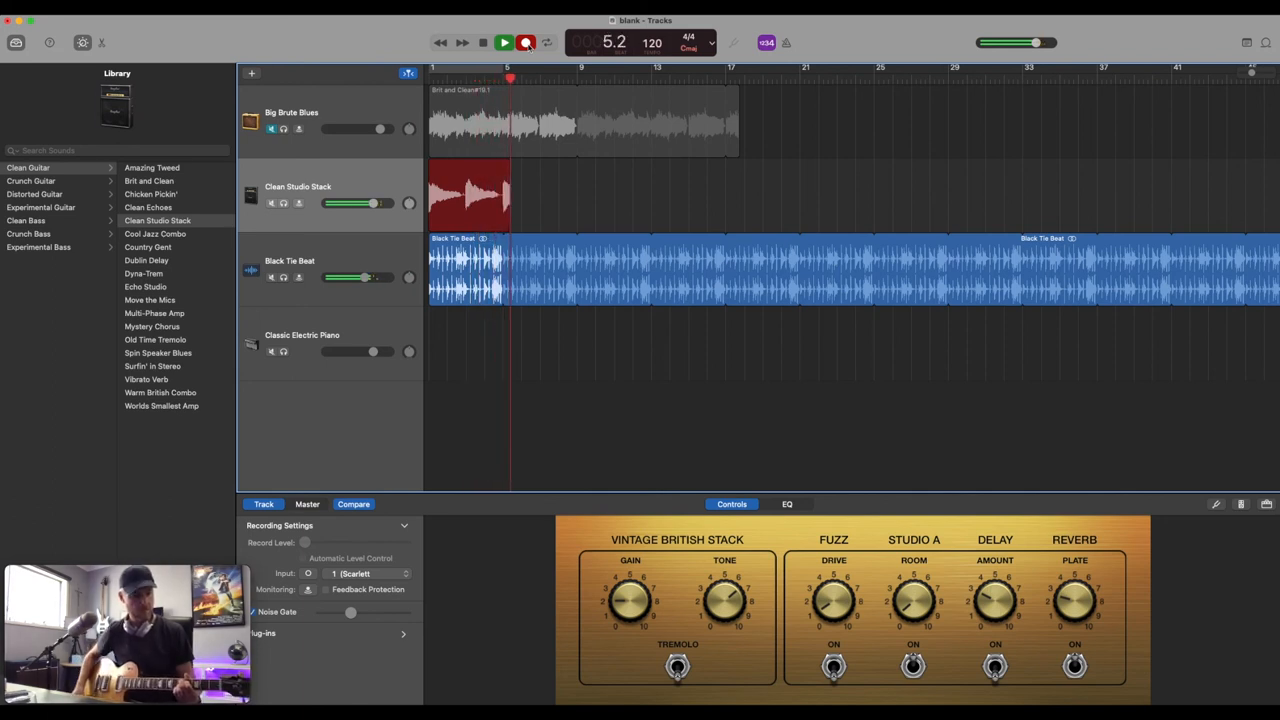
{"action": "left_click", "coordinate": [484, 42]}
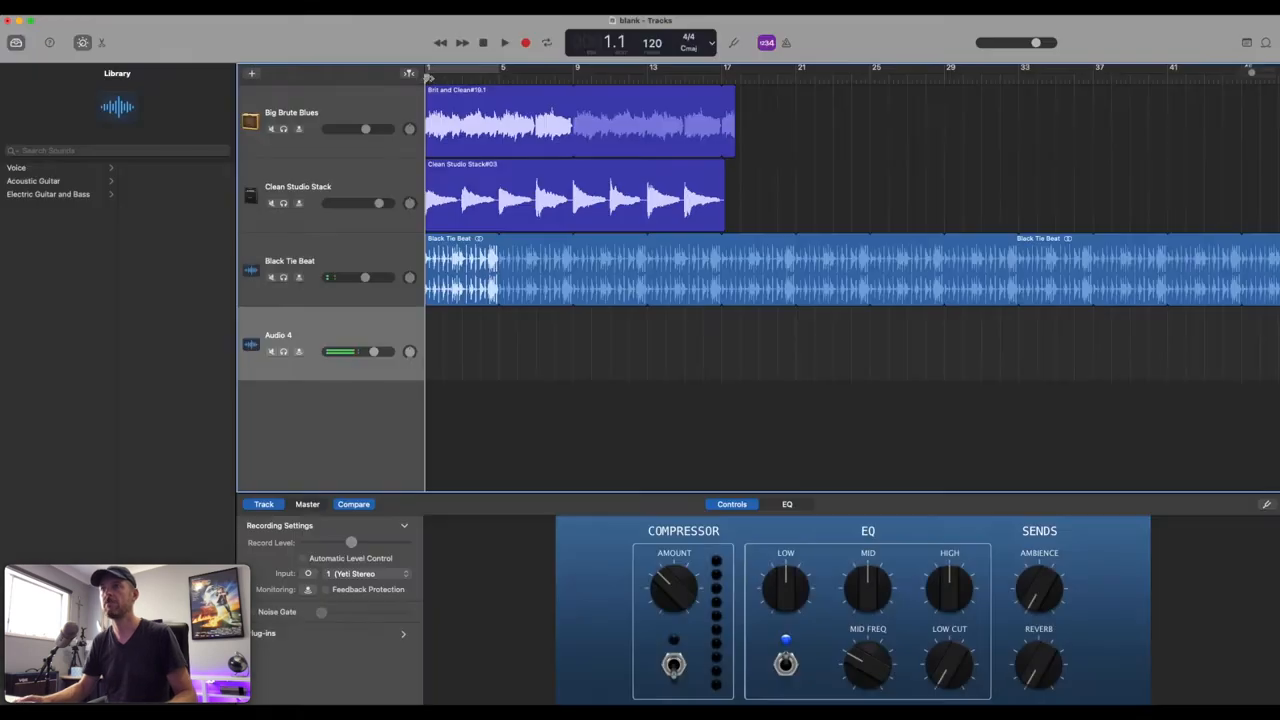
- Record a short vocal region at the song start on the Audio 4 track
{"action": "left_click", "coordinate": [524, 42]}
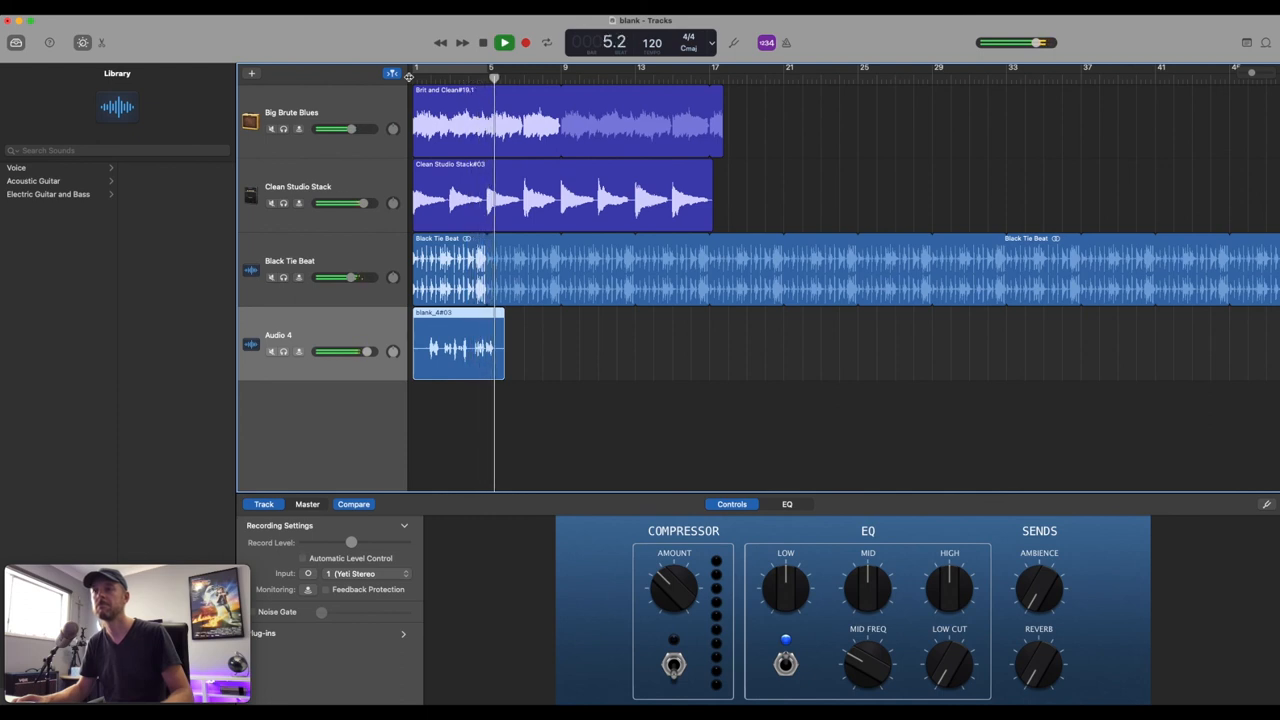
{"action": "left_click", "coordinate": [504, 42]}
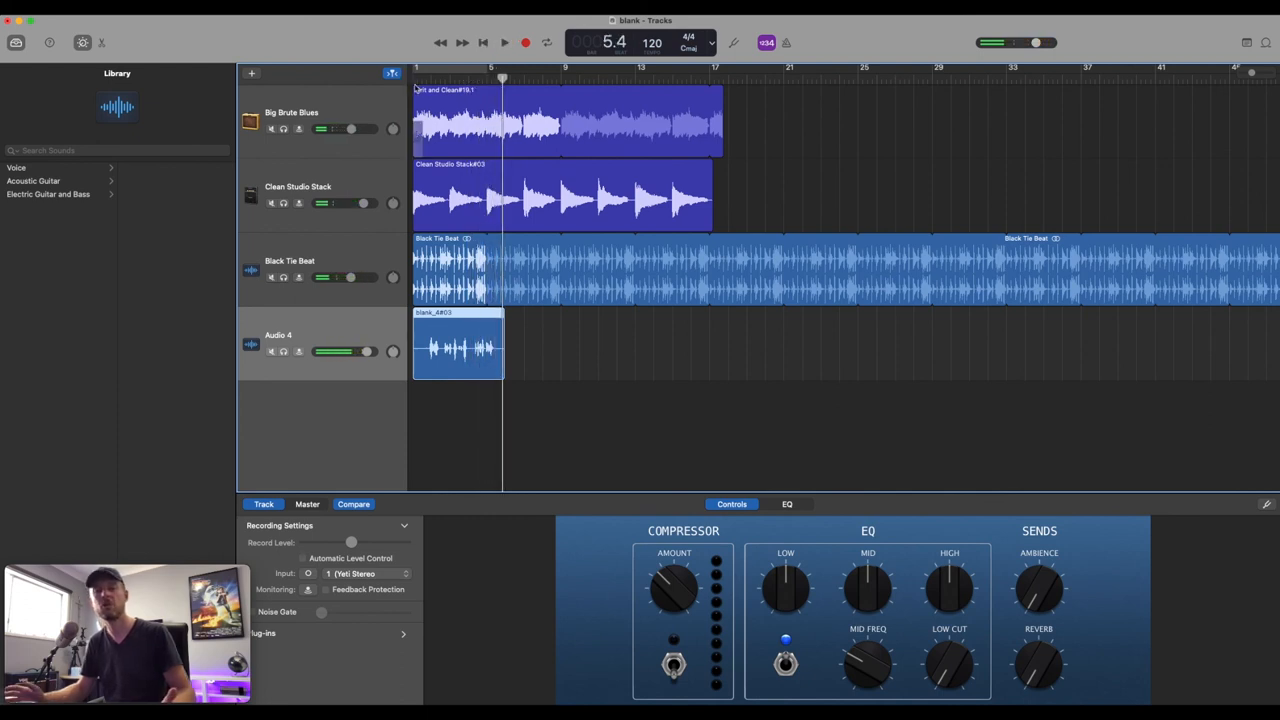